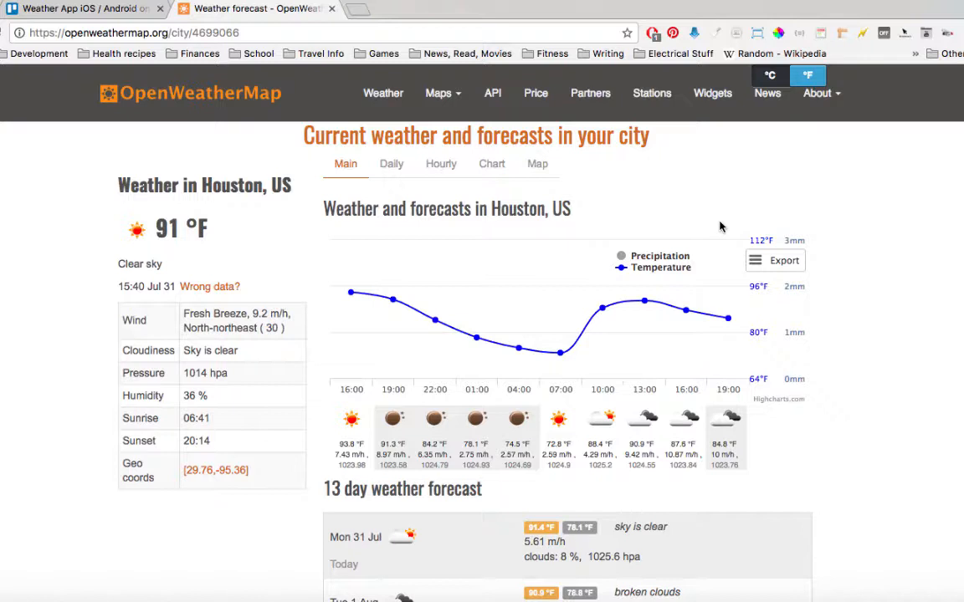
mouse_move(686, 227)
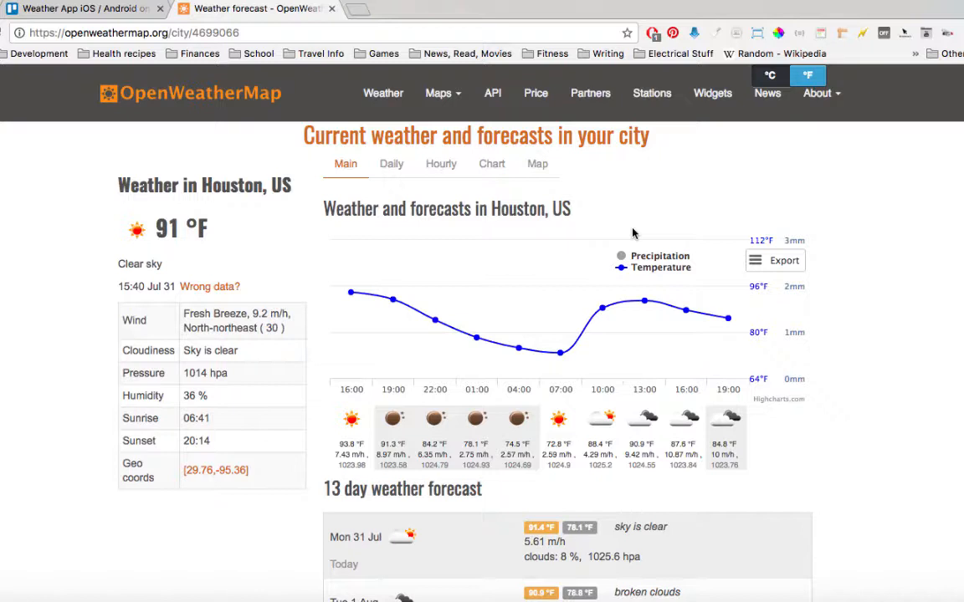
mouse_move(581, 243)
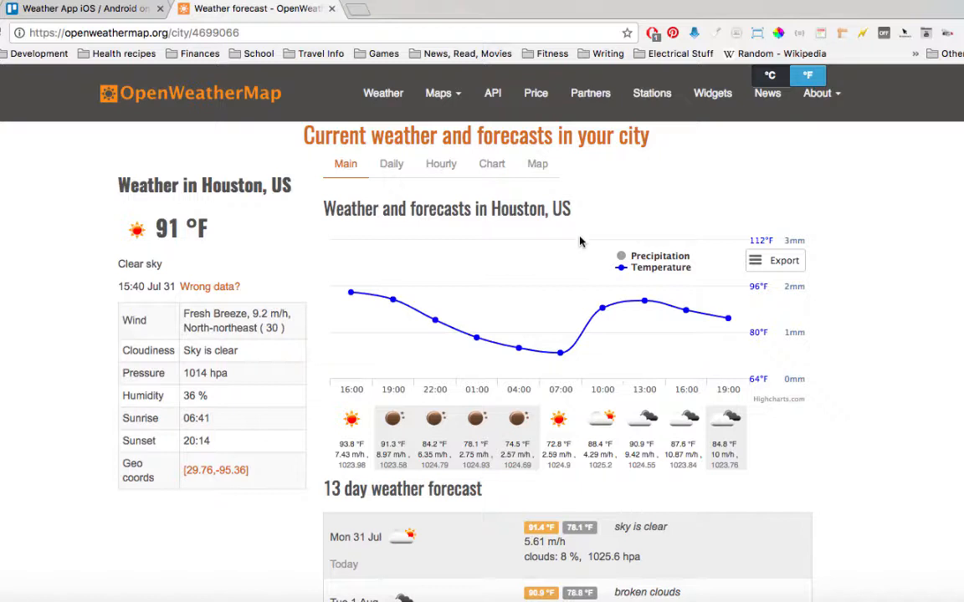
mouse_move(435, 321)
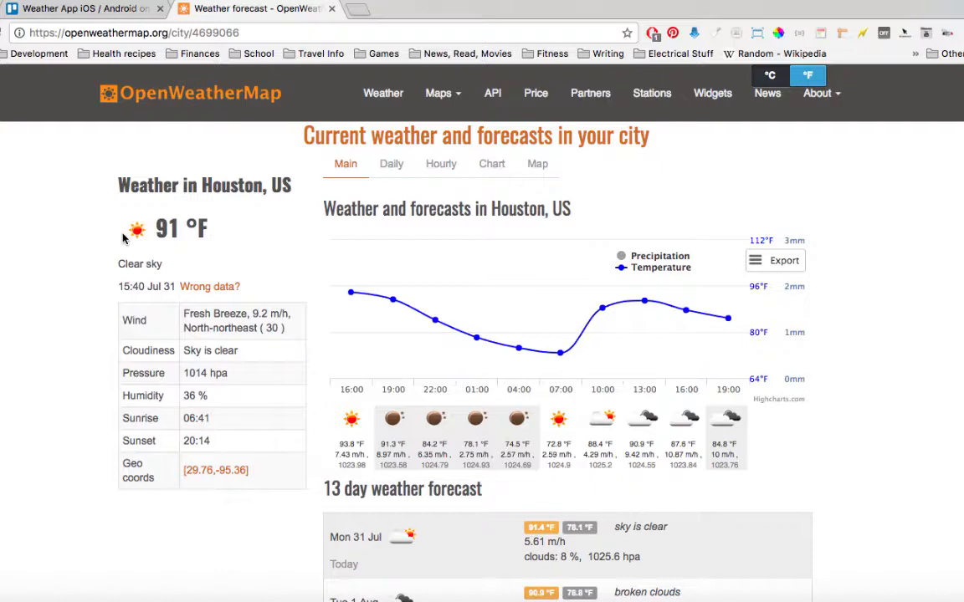
mouse_move(82, 64)
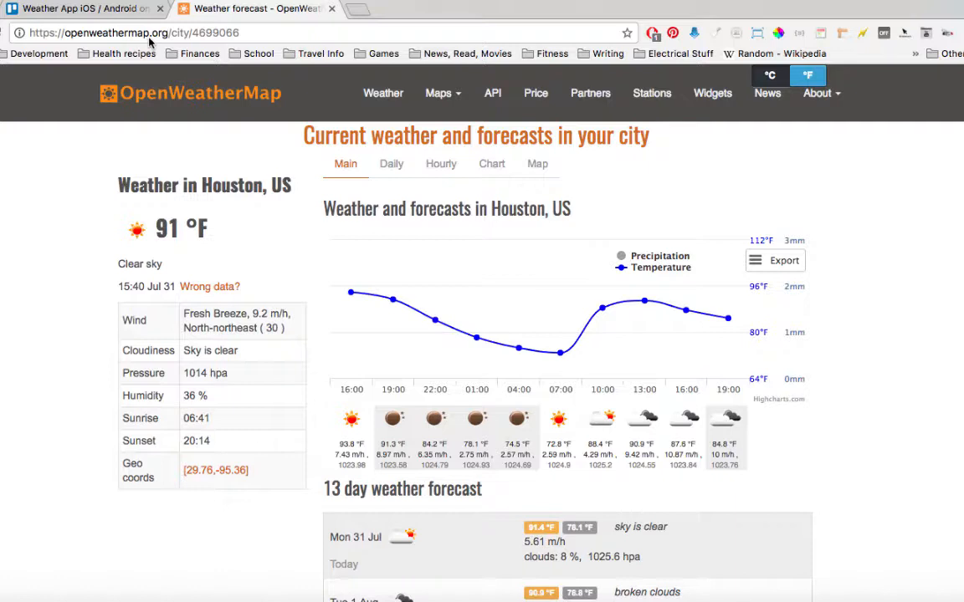
Reach the signed-in account's My Home page via Sign In, showing the user settings form
scroll("down", 3)
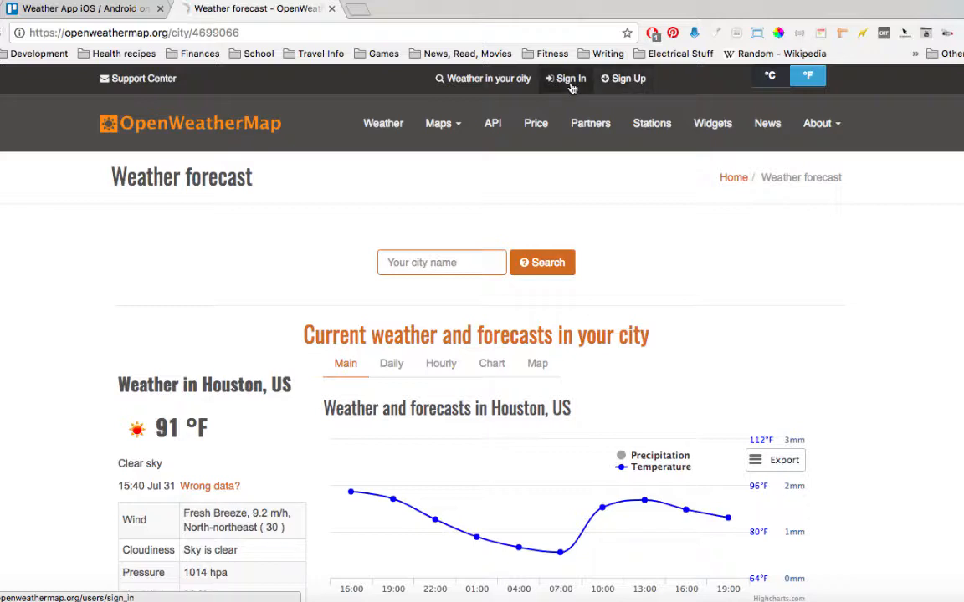
left_click(569, 78)
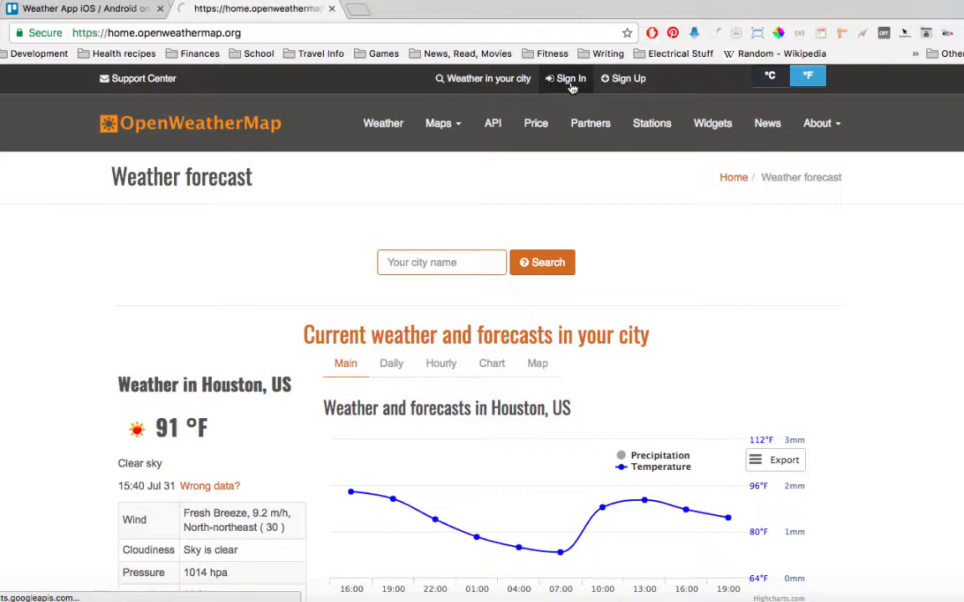
left_click(571, 79)
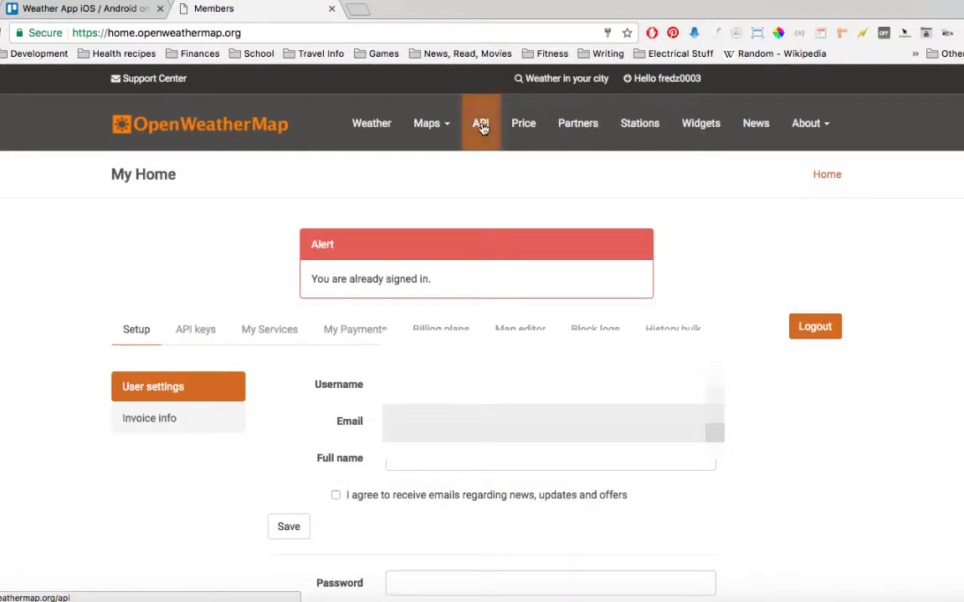
mouse_move(427, 183)
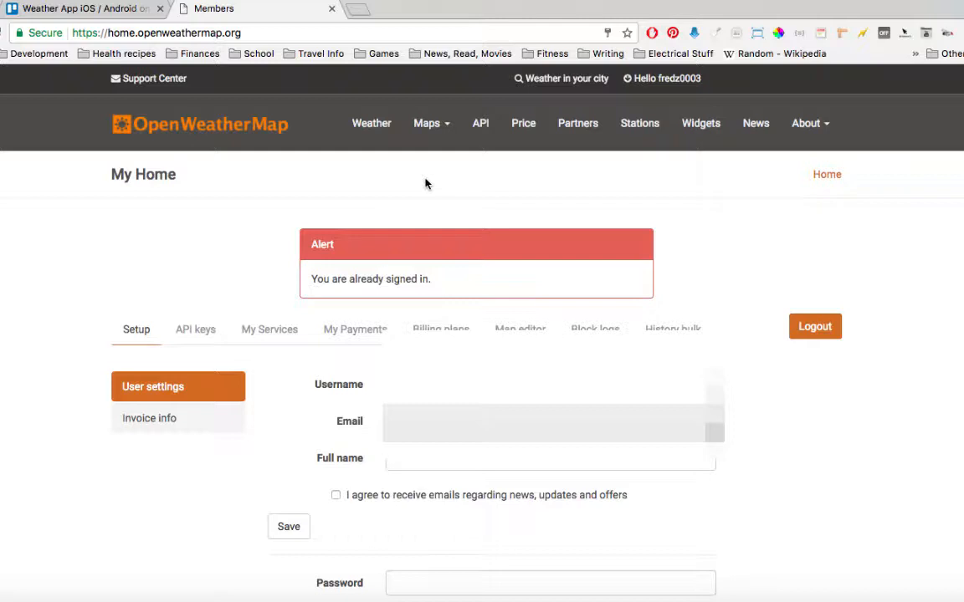
mouse_move(421, 197)
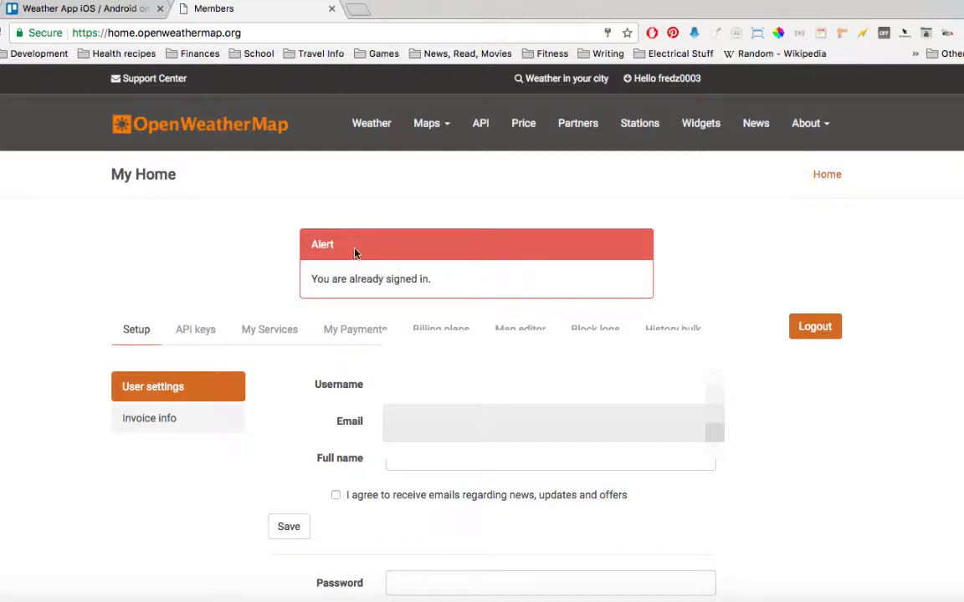
mouse_move(412, 223)
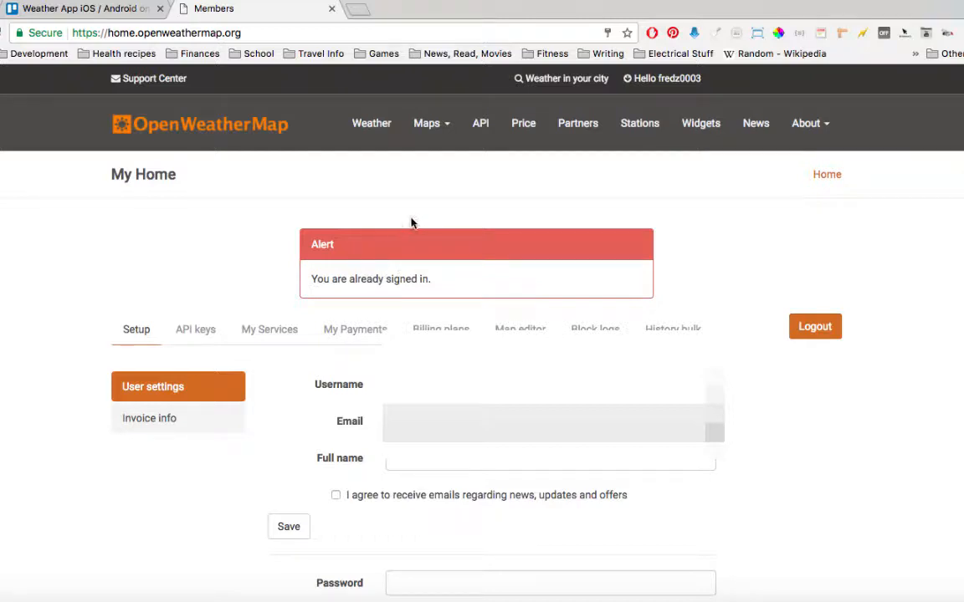
scroll("down", 3)
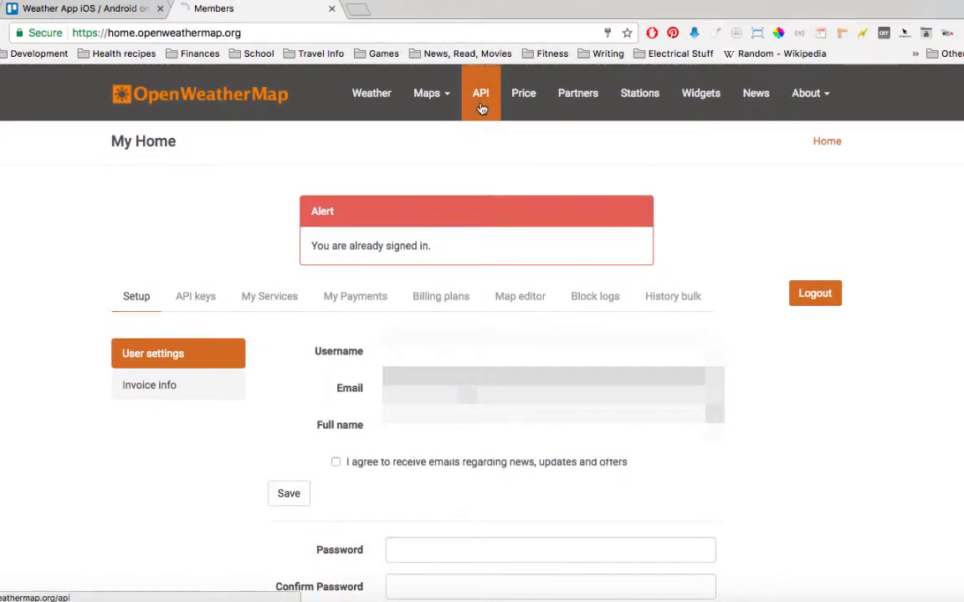
View the Price page comparing Free, Startup, Developer, Professional and Enterprise plans
left_click(480, 94)
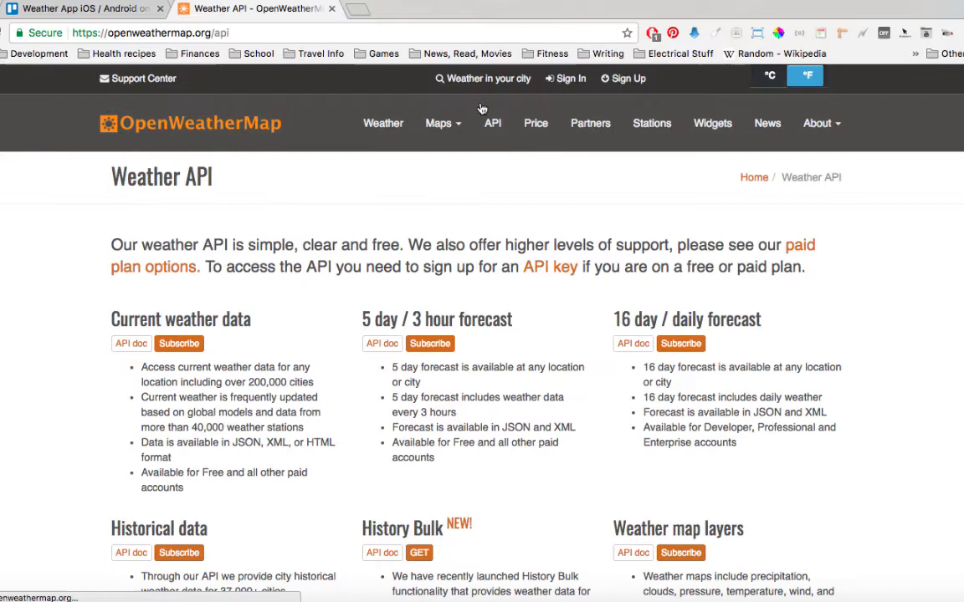
scroll("down", 3)
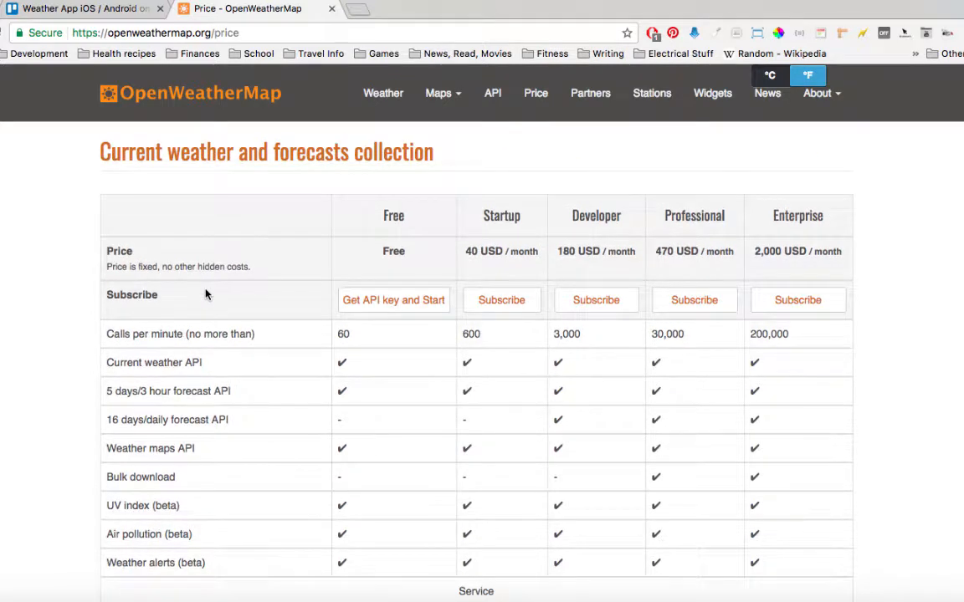
scroll("down", 3)
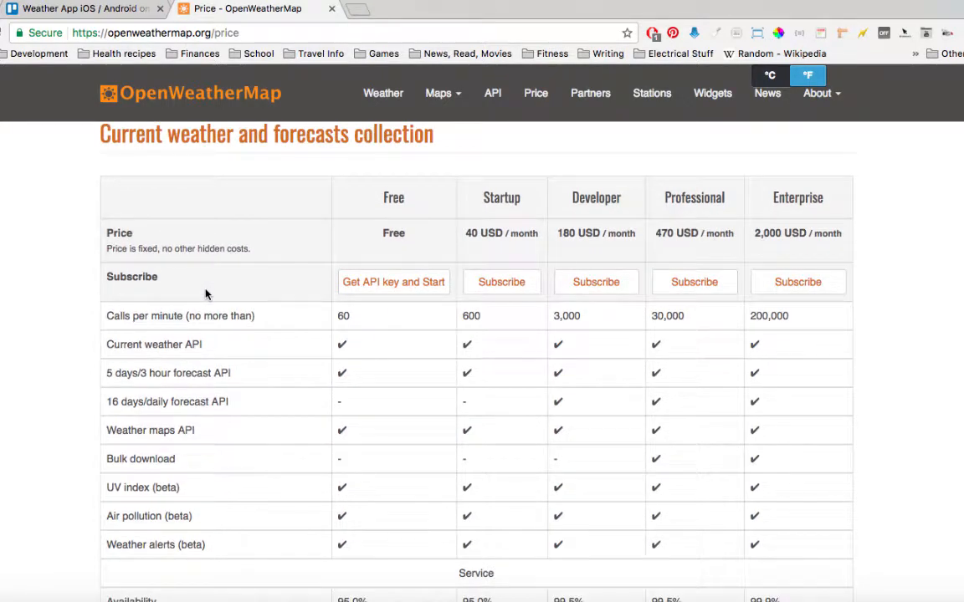
scroll("down", 3)
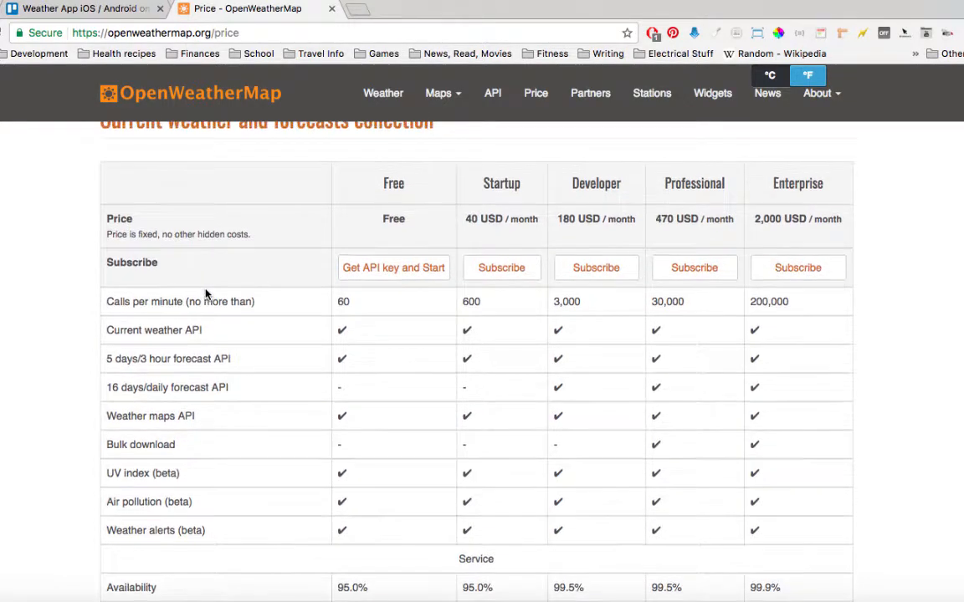
scroll("down", 3)
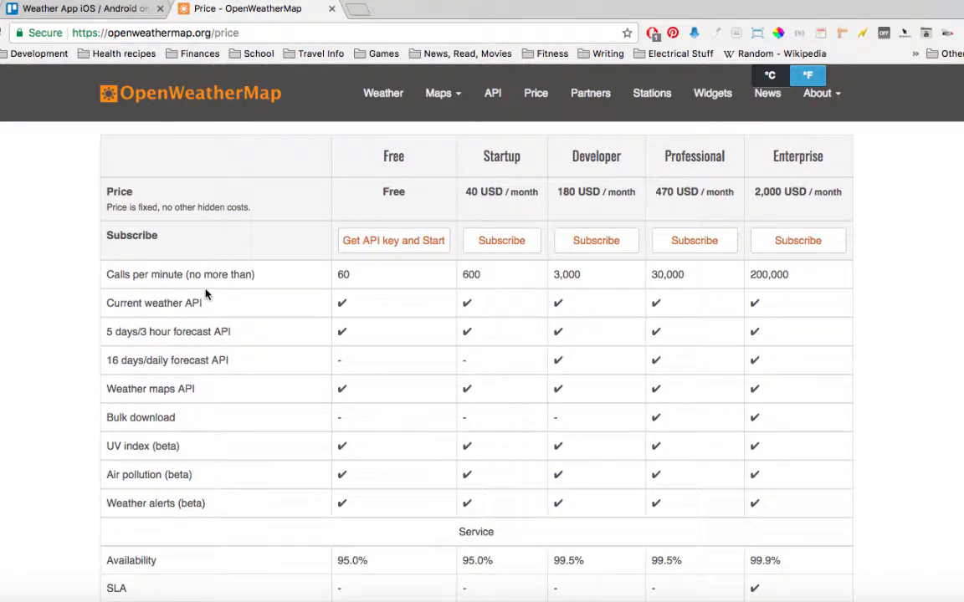
scroll("down", 3)
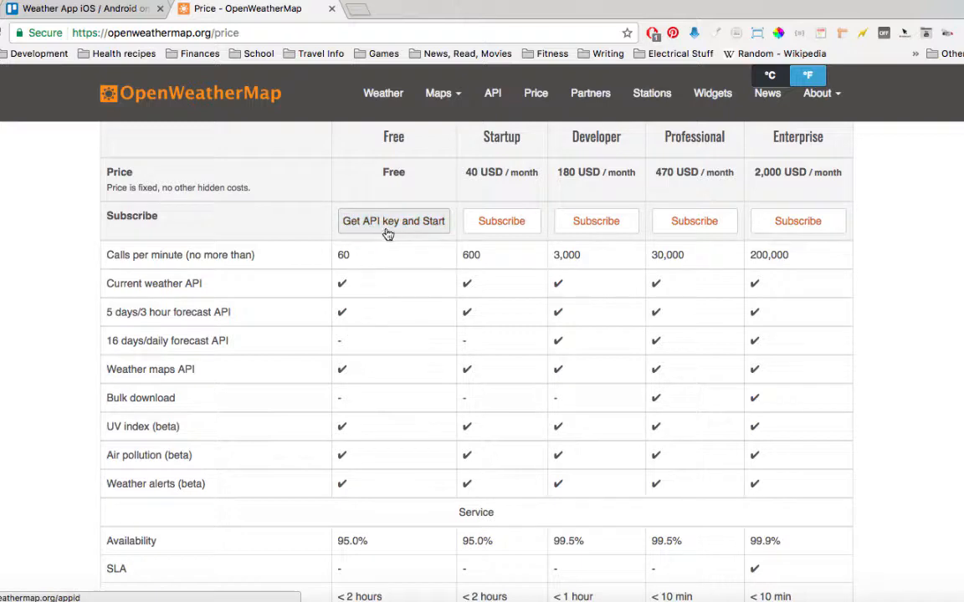
Navigate from the API overview to My Home's API keys list showing the Default key
scroll("up", 3)
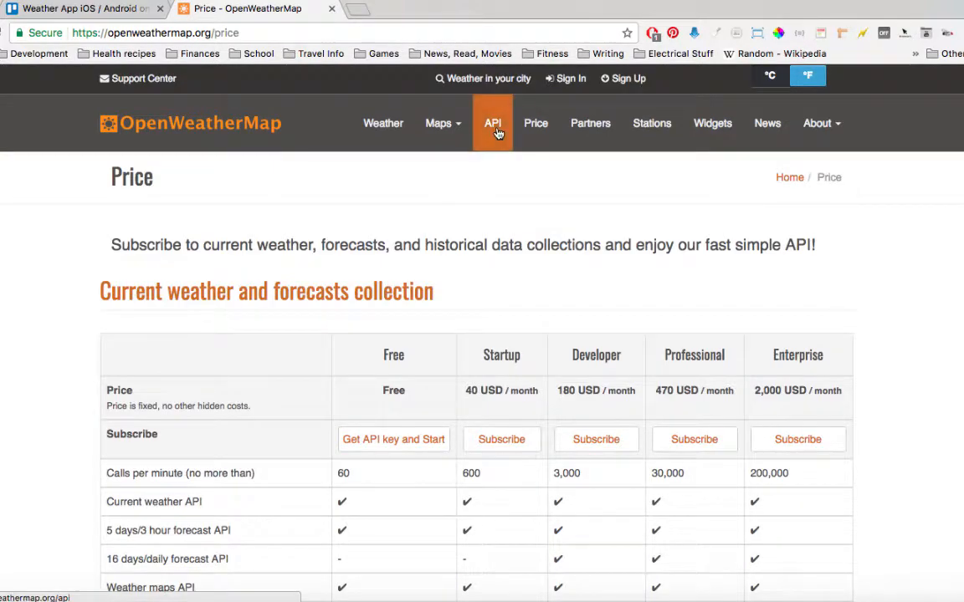
left_click(492, 124)
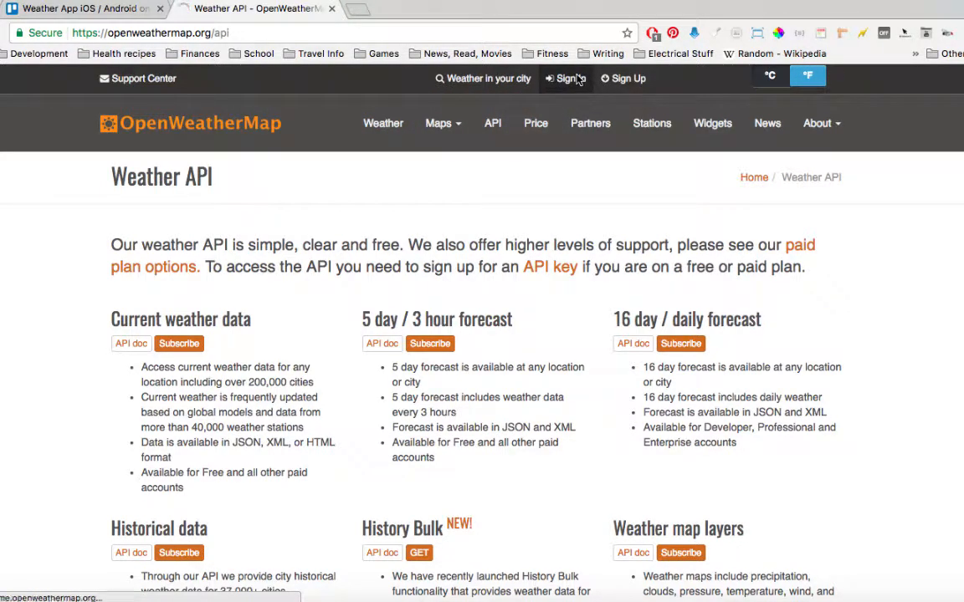
left_click(569, 79)
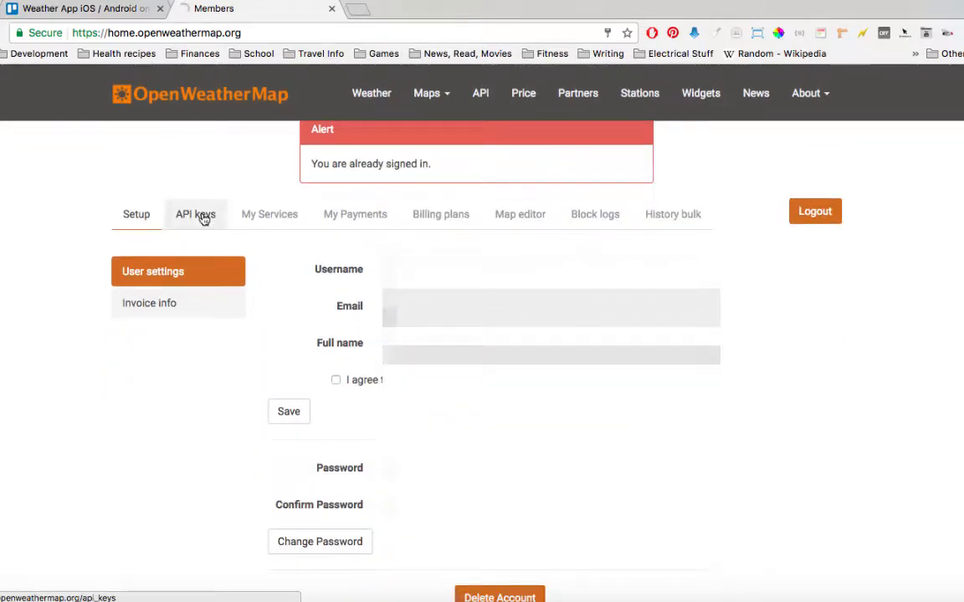
left_click(194, 214)
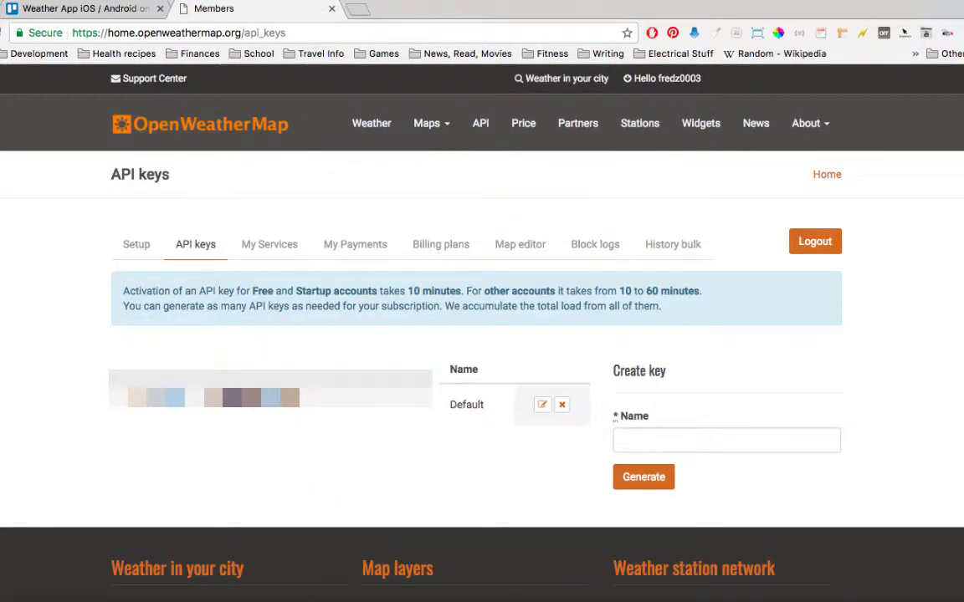